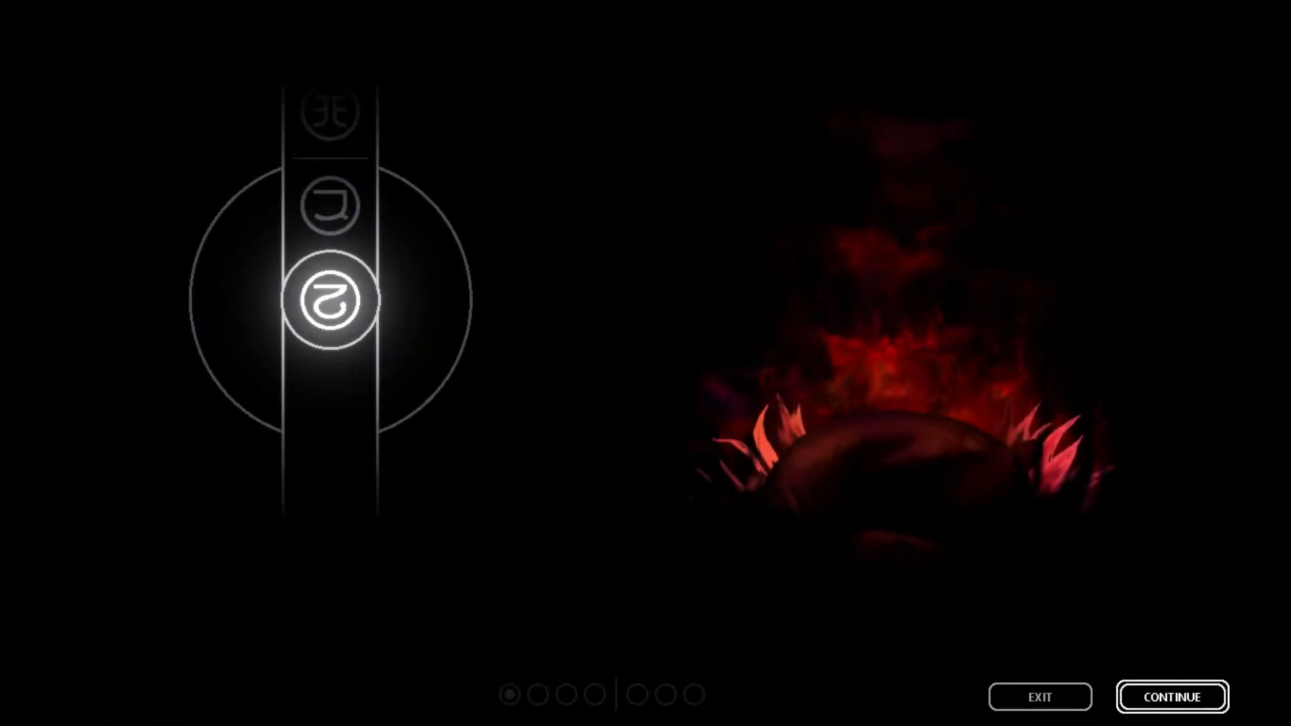
- Resume the game with CONTINUE so it moves past the intro and starts loading
{"action": "left_click", "coordinate": [1173, 697]}
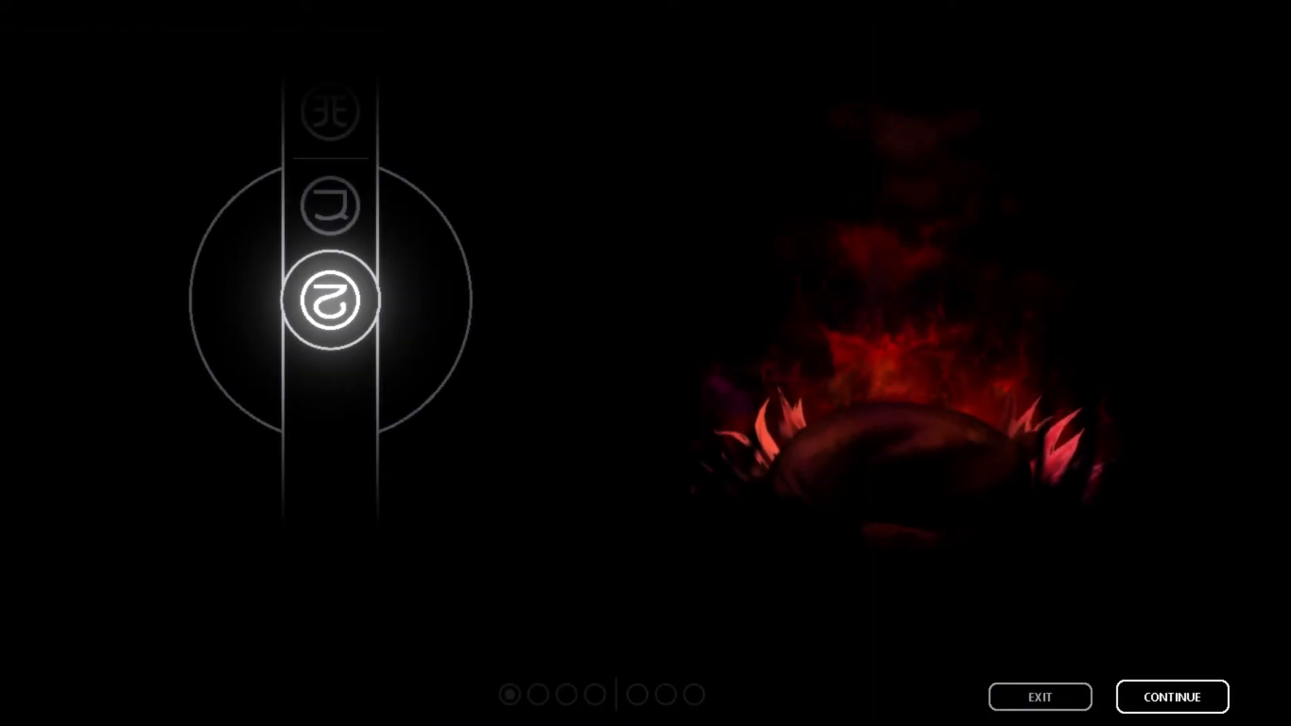
{"action": "left_click", "coordinate": [1172, 715]}
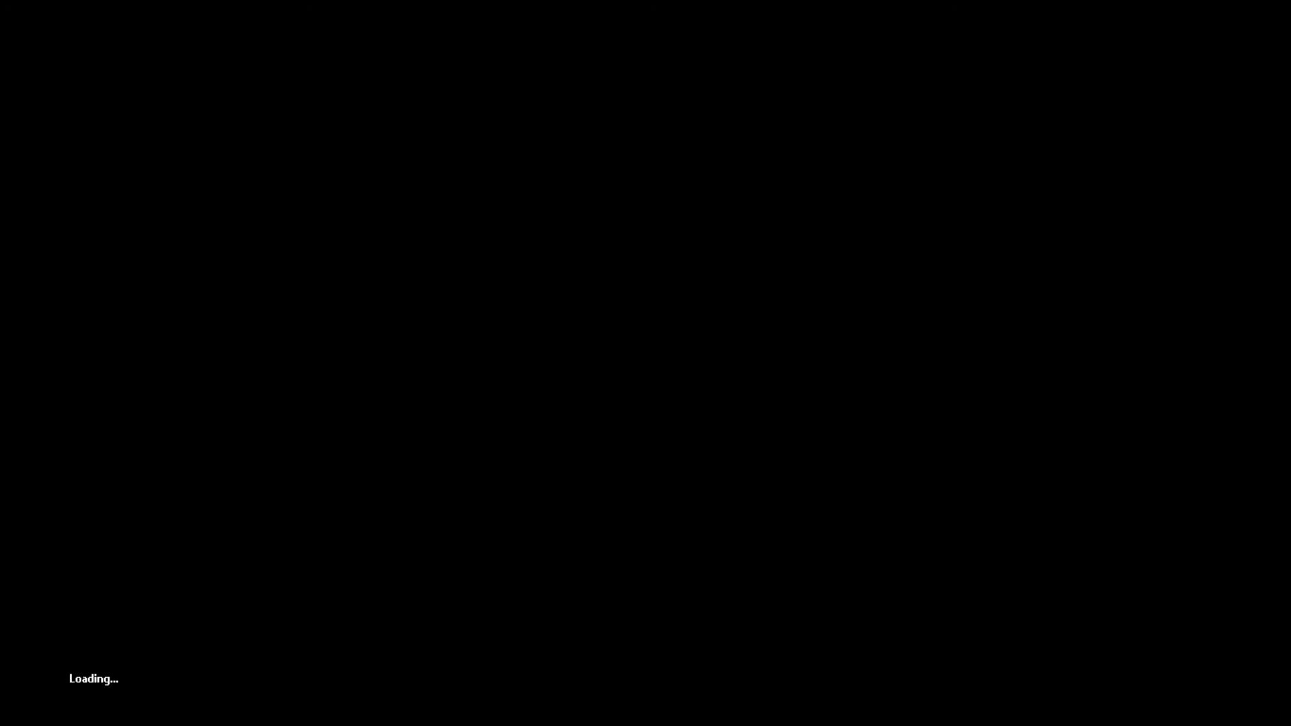